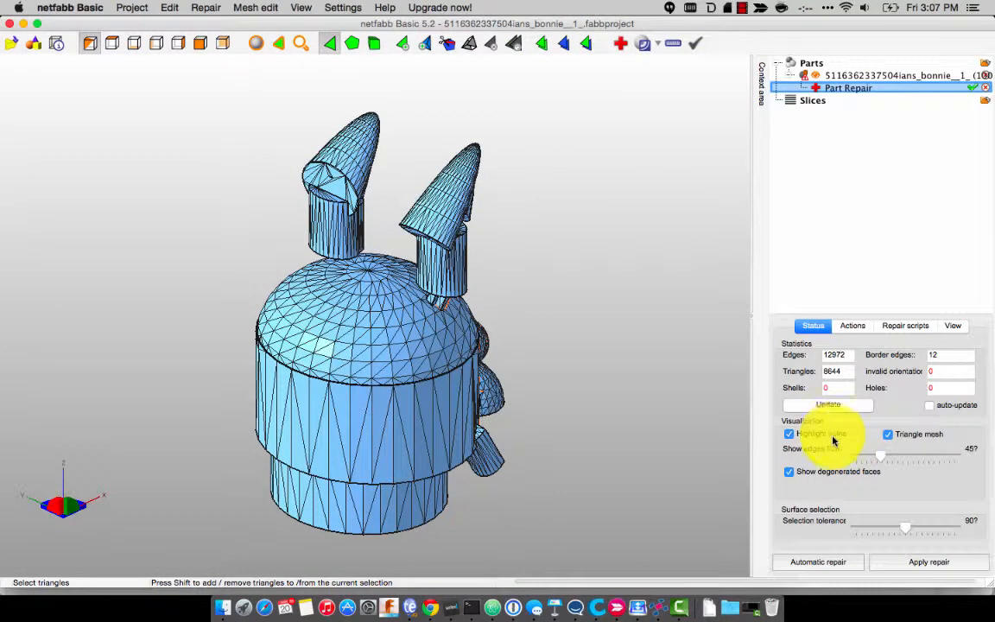
Step: Run the default automatic repair on the character mesh and remove the old part
left_click(817, 561)
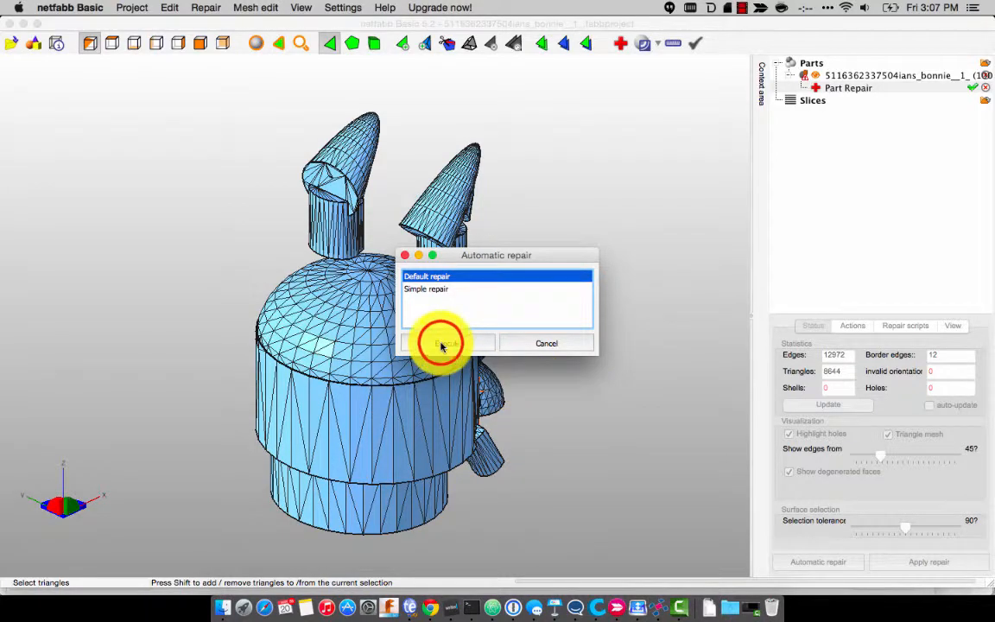
left_click(446, 342)
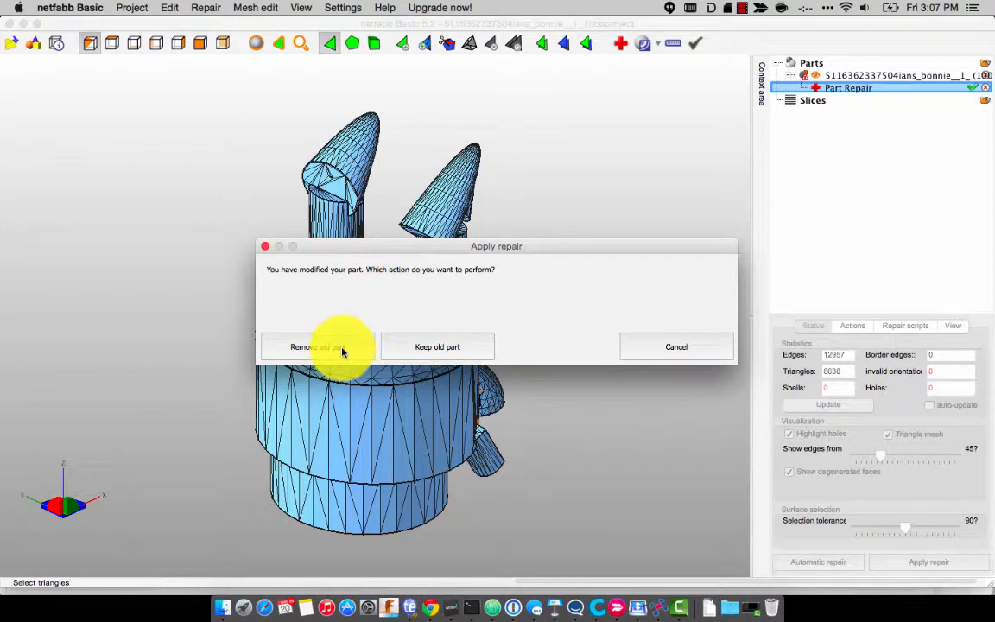
left_click(316, 345)
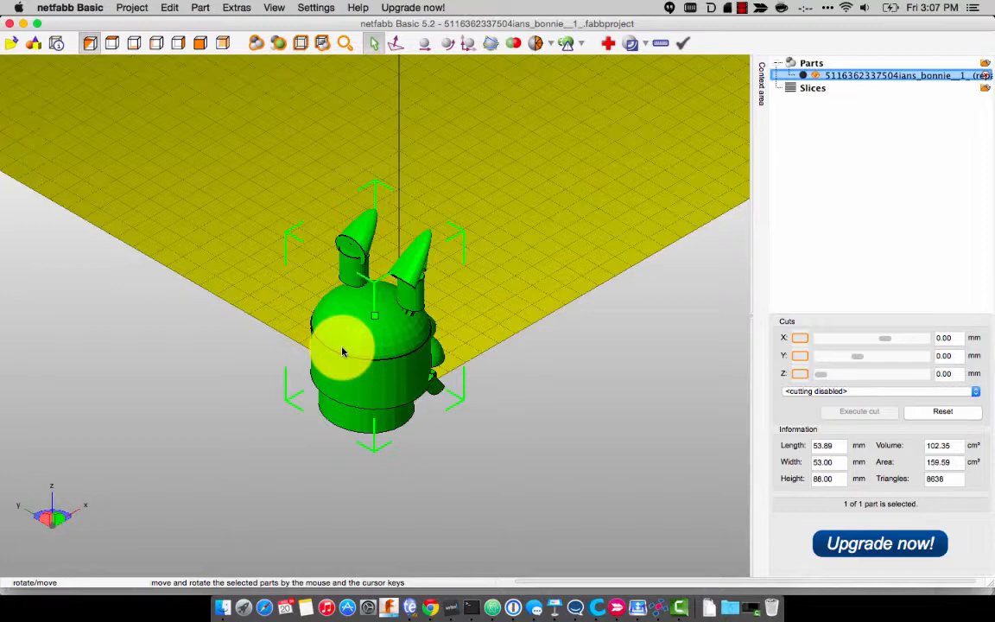
Step: Export the repaired part as STL and save it into Downloads
left_click(132, 7)
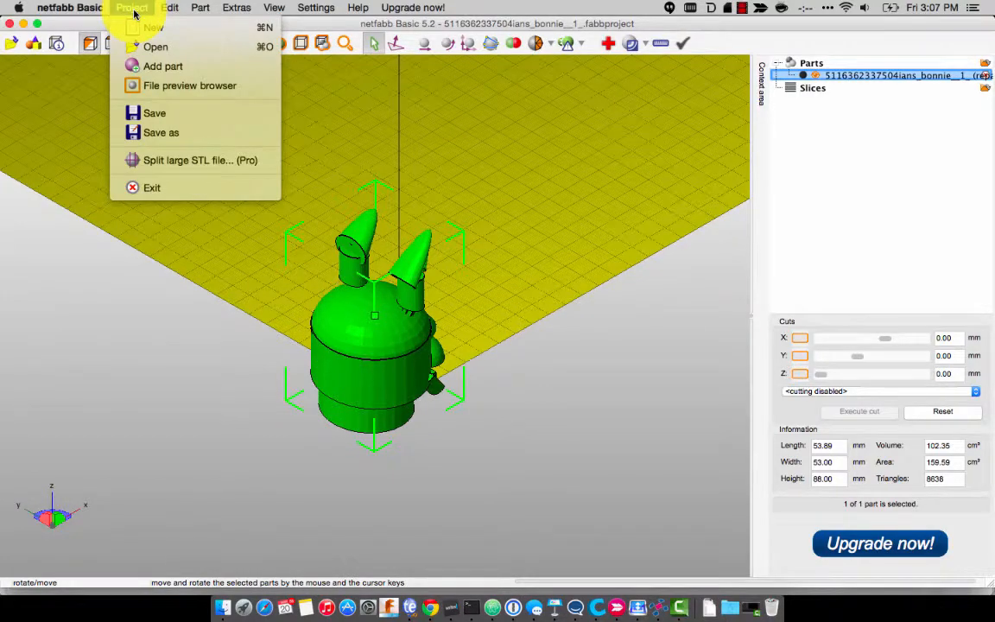
left_click(200, 7)
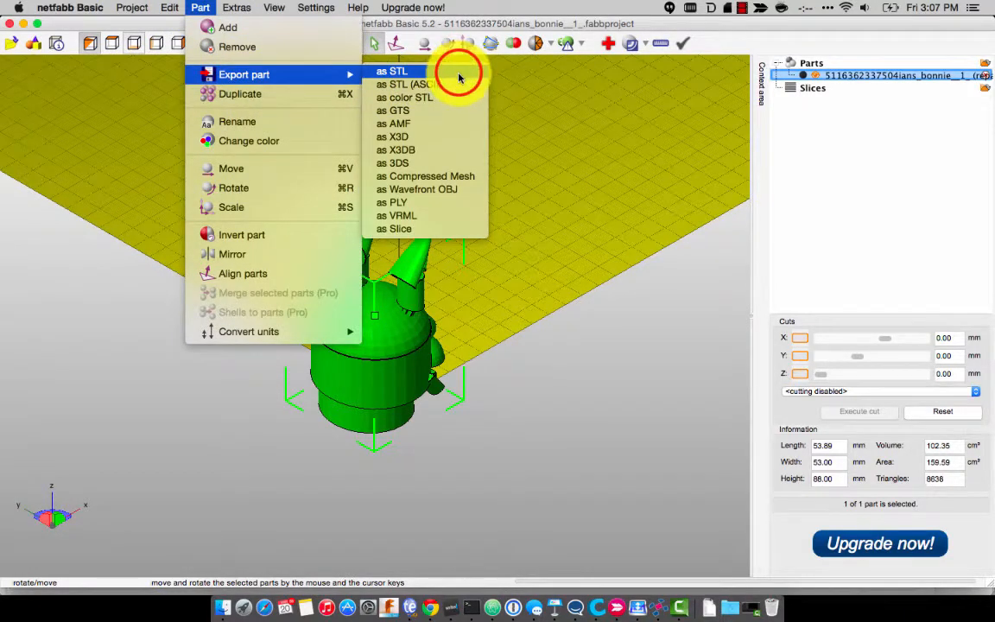
left_click(392, 70)
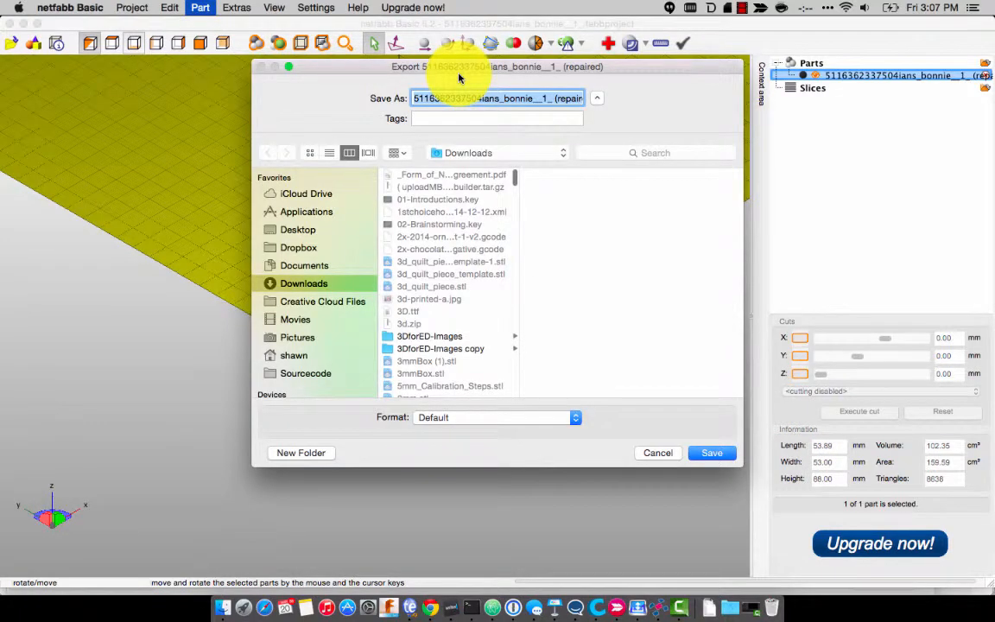
left_click(712, 453)
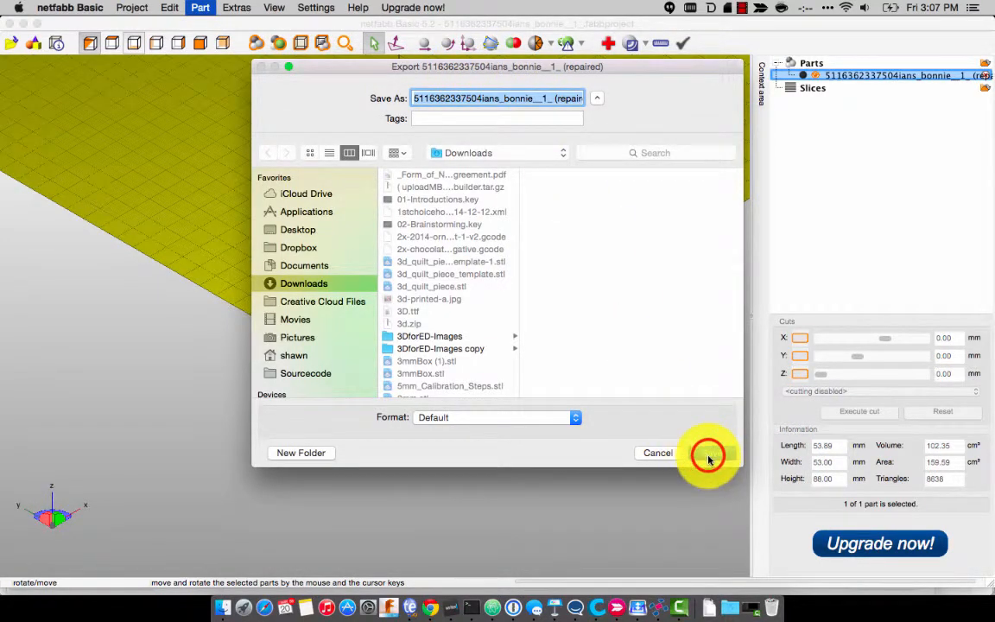
left_click(708, 452)
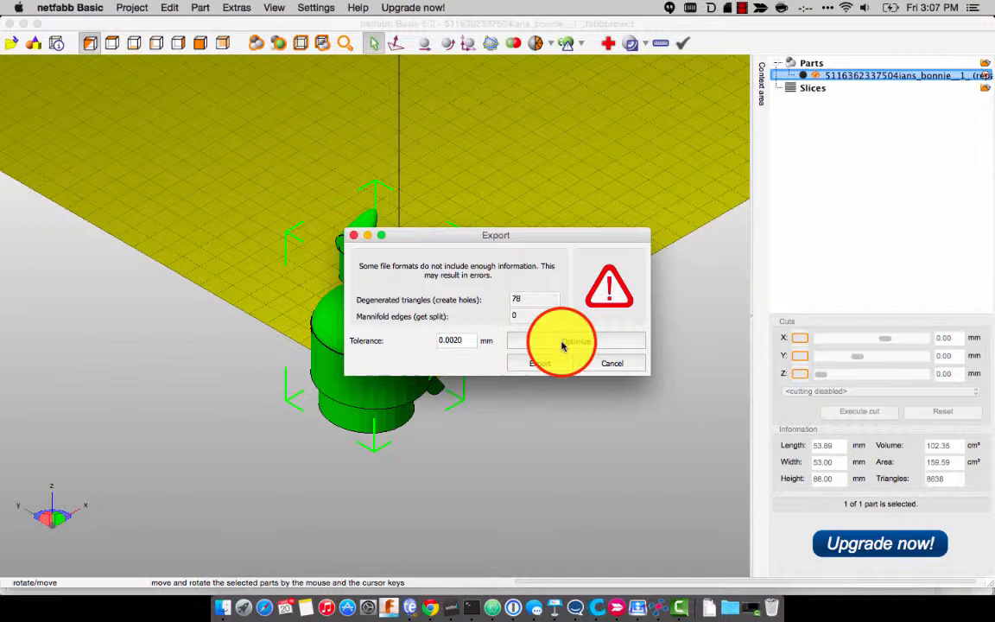
Step: Optimize away the degenerated triangles and write out the error-free STL
left_click(575, 341)
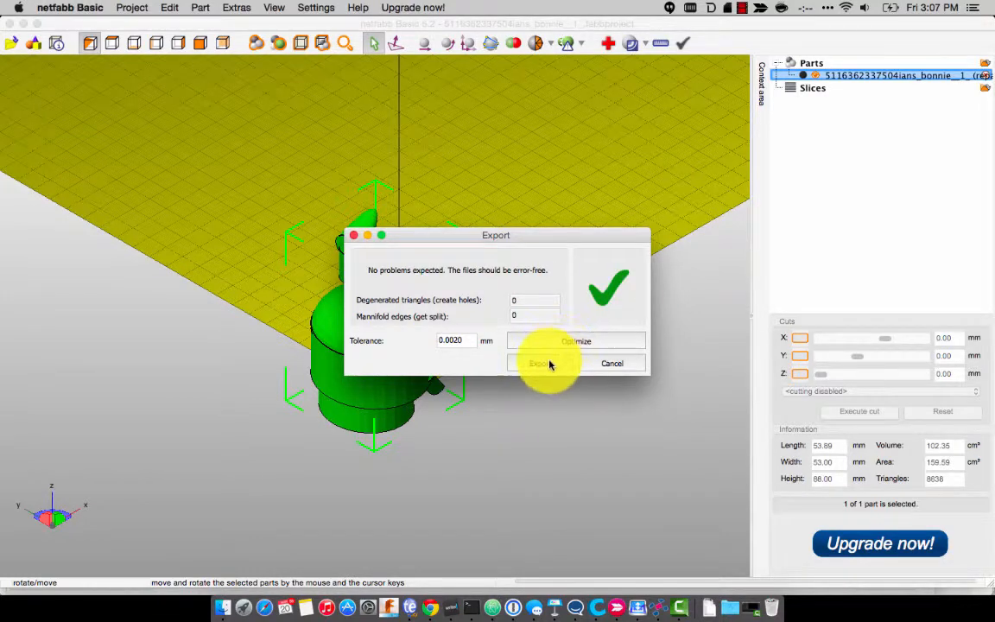
left_click(538, 362)
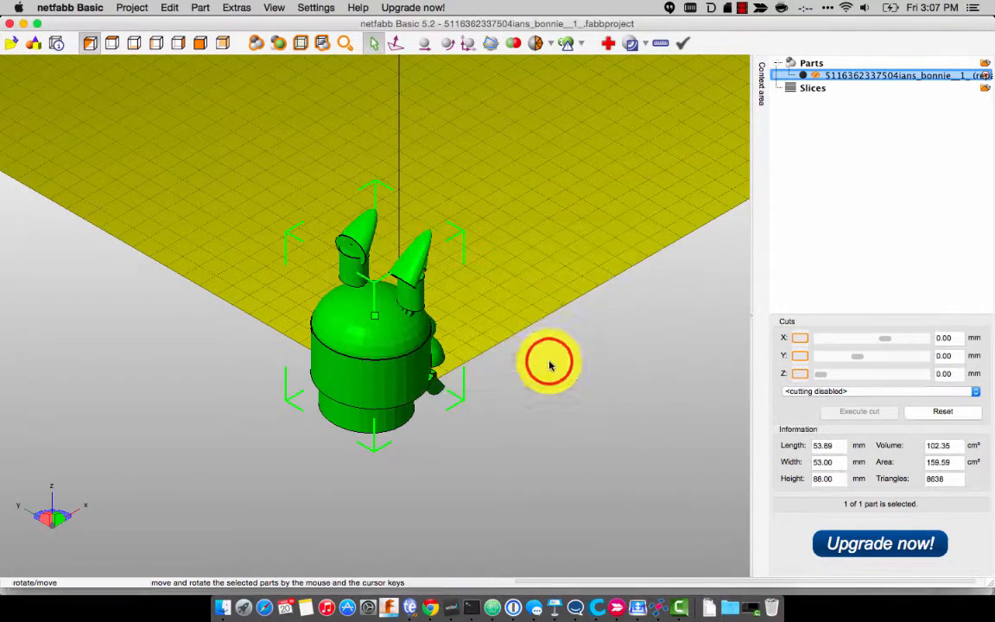